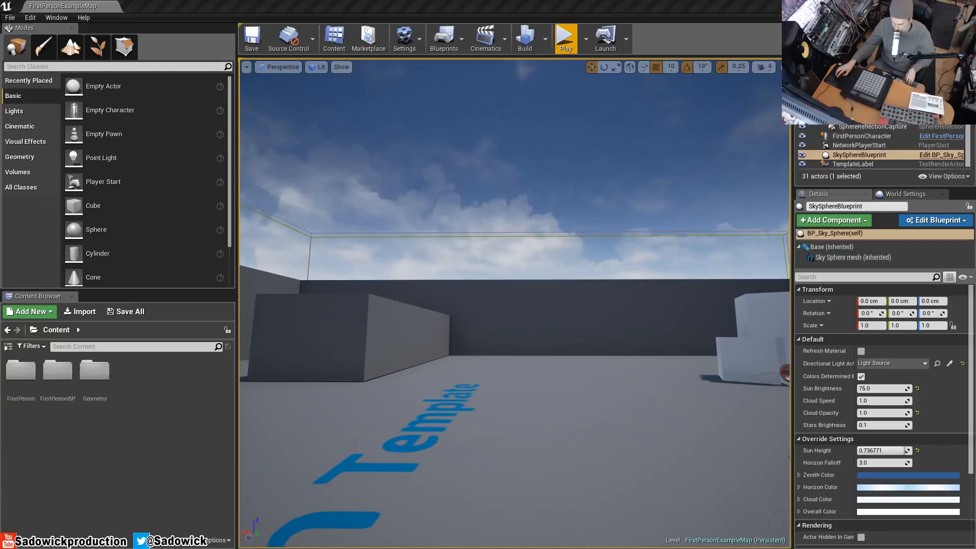
{"action": "mouse_move", "coordinate": [549, 358]}
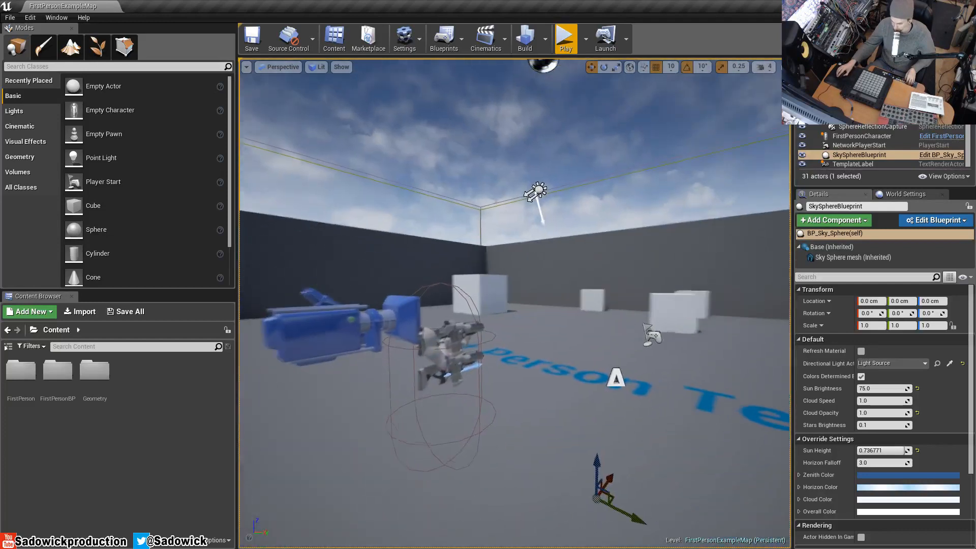
Step: Open the FirstPersonCharacter blueprint in its own editor tab
{"action": "left_click", "coordinate": [563, 37]}
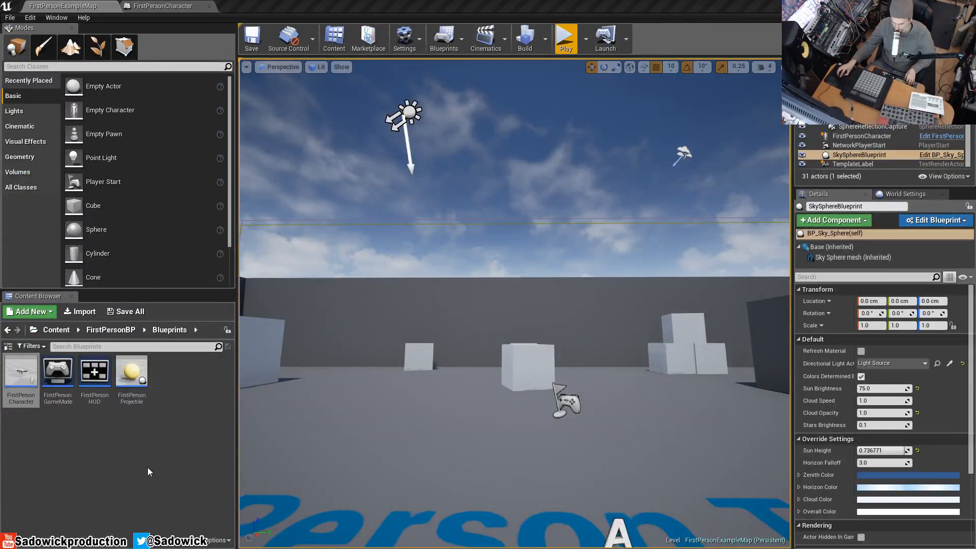
{"action": "mouse_move", "coordinate": [84, 460]}
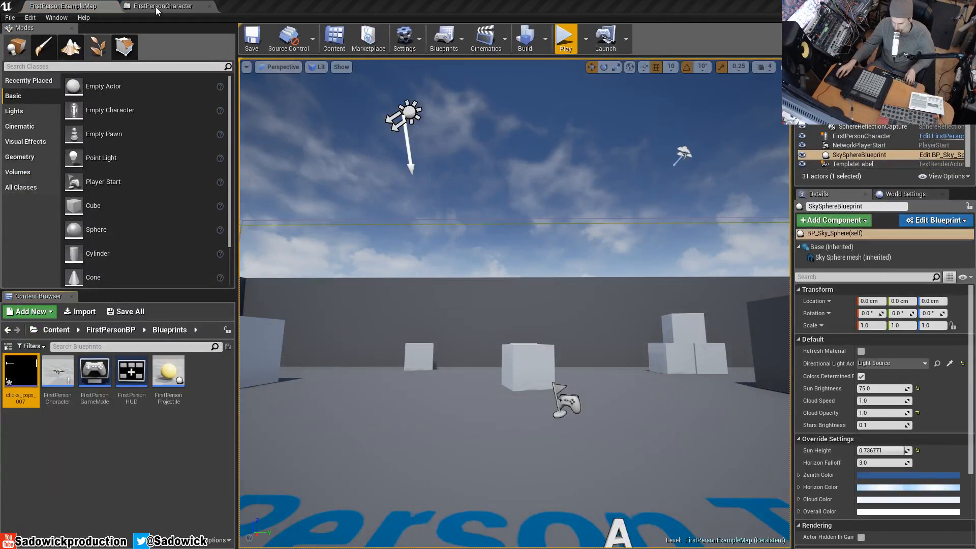
Step: Set the firing sound node to clicks_pops_007, save the blueprint, and return to the map
{"action": "left_click", "coordinate": [166, 6]}
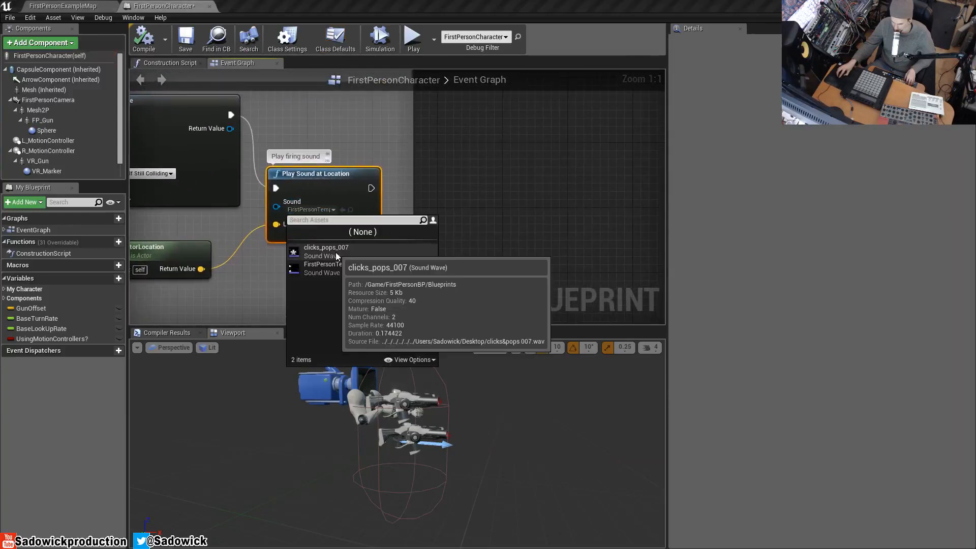
{"action": "left_click", "coordinate": [326, 247]}
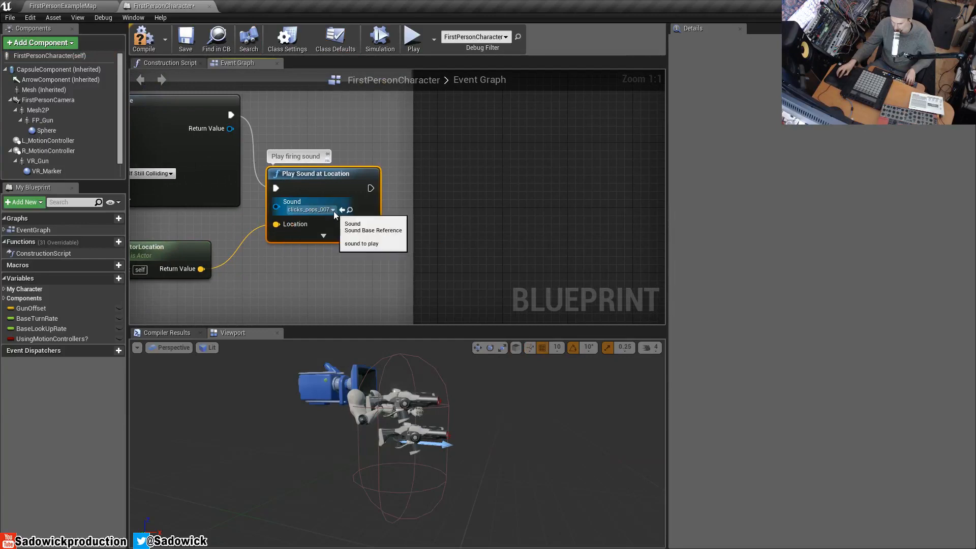
{"action": "left_click", "coordinate": [185, 37]}
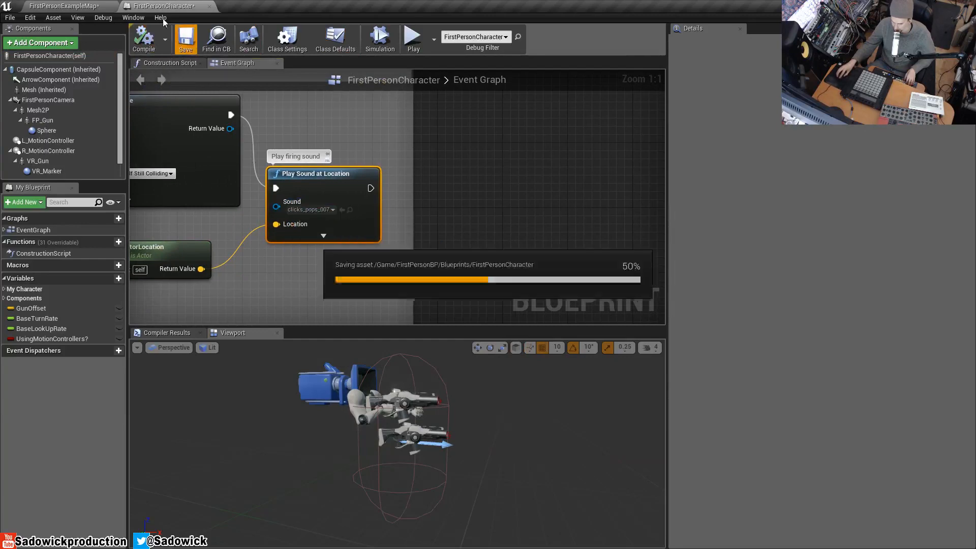
{"action": "left_click", "coordinate": [59, 5]}
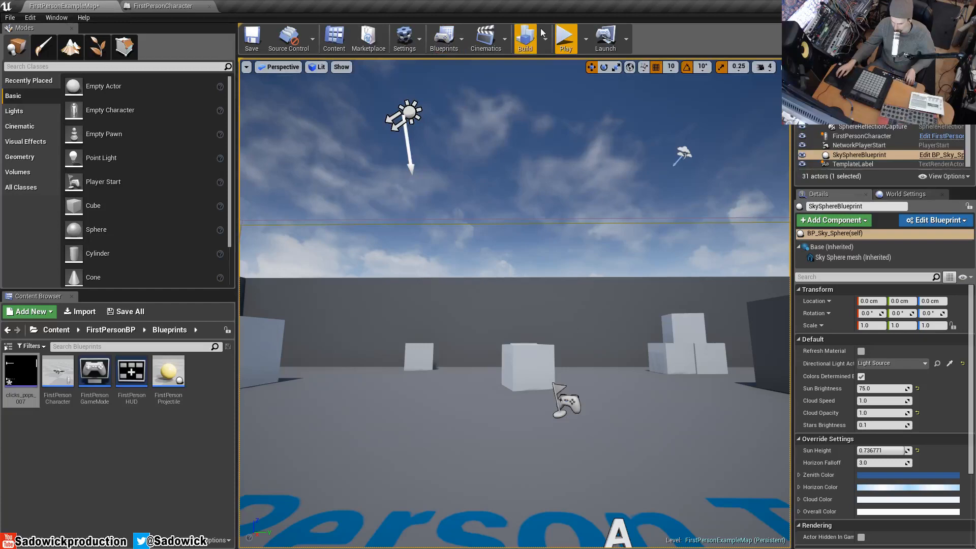
{"action": "left_click", "coordinate": [564, 38]}
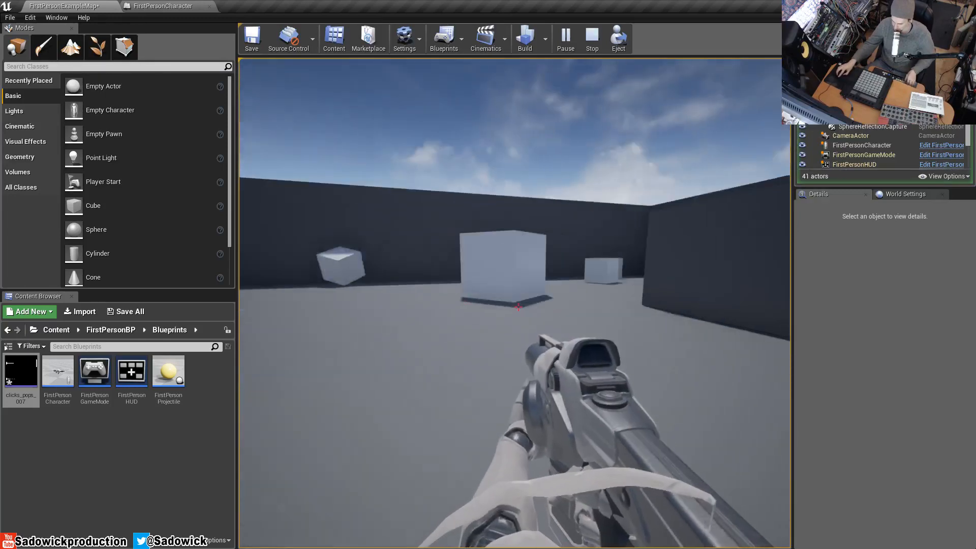
{"action": "left_click", "coordinate": [591, 39]}
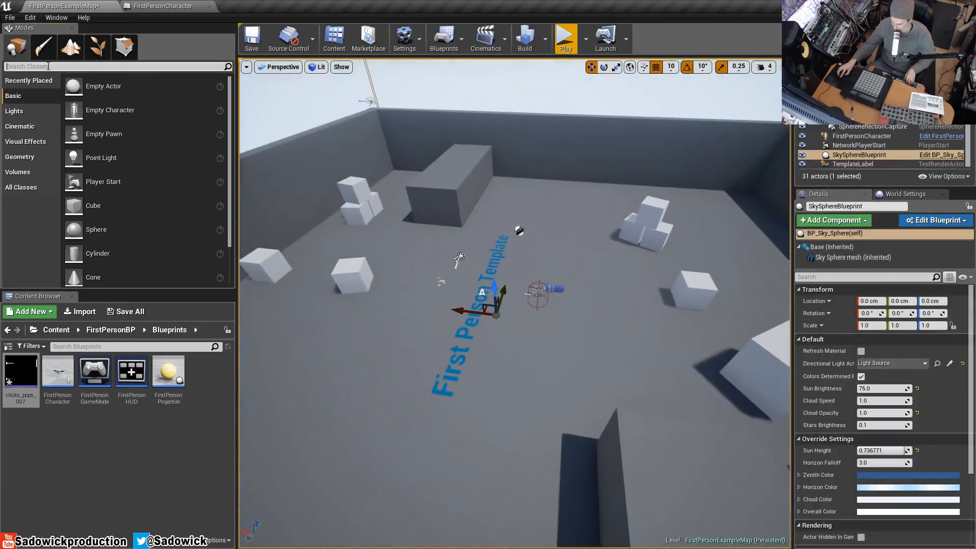
{"action": "mouse_move", "coordinate": [70, 47]}
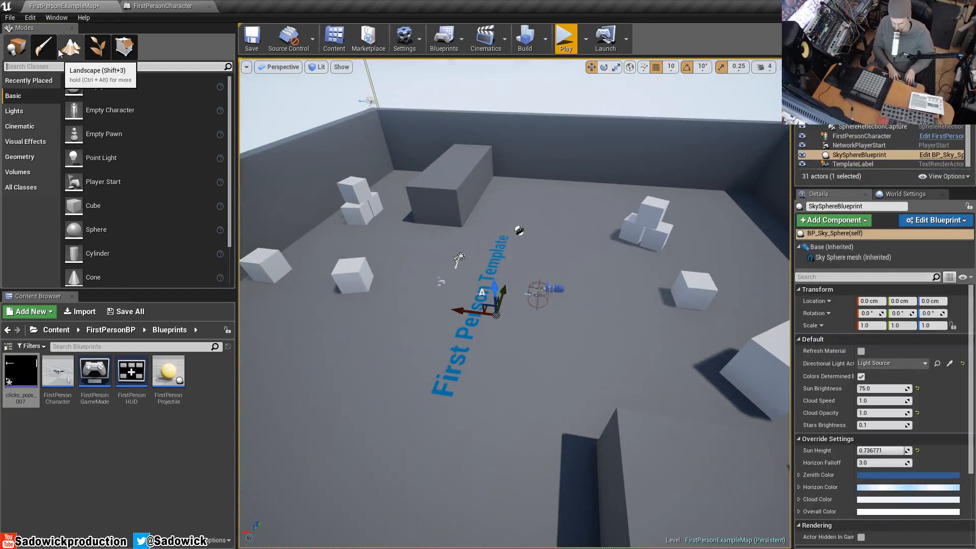
Step: Search the Modes panel for 'aud' to find the Audio Volume
{"action": "type", "text": "aud"}
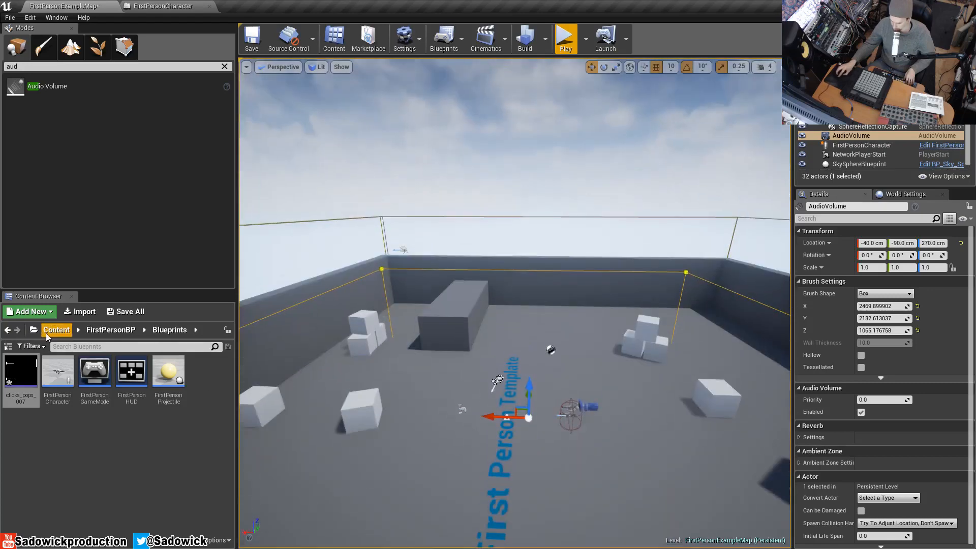
Step: Create a Reverb Effect asset named NewReverbEffect in the top-level Content folder
{"action": "left_click", "coordinate": [28, 311]}
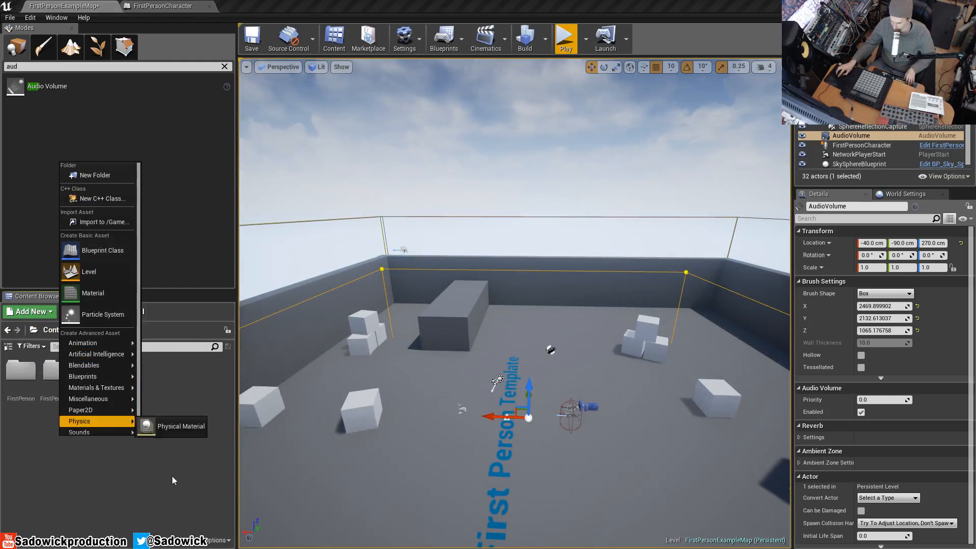
{"action": "mouse_move", "coordinate": [79, 418]}
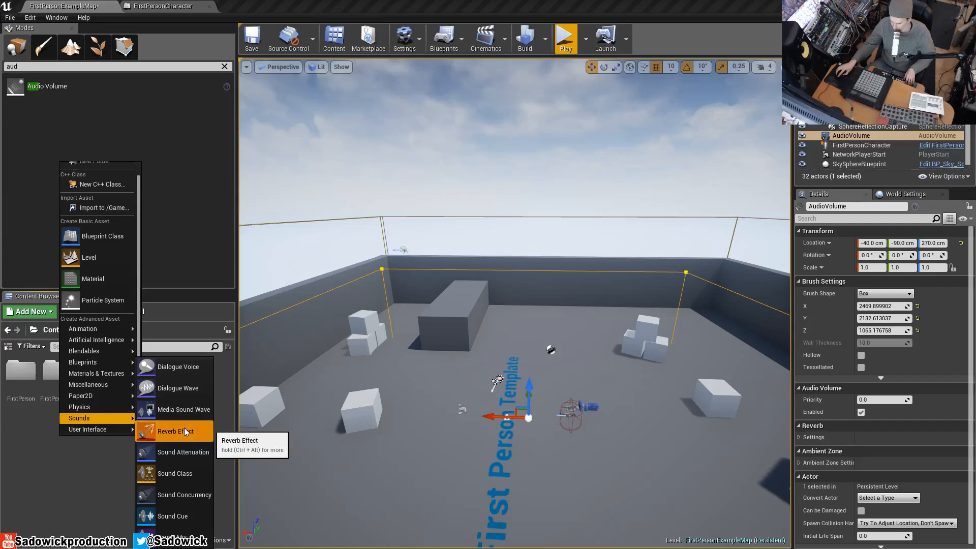
{"action": "left_click", "coordinate": [172, 431]}
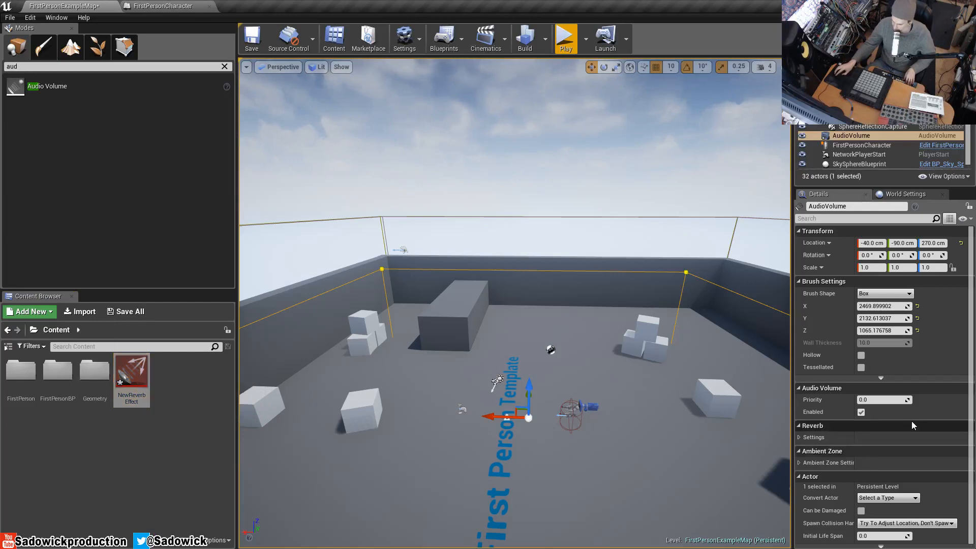
Step: Assign NewReverbEffect as the Audio Volume's reverb effect in its Reverb settings
{"action": "left_click", "coordinate": [814, 437]}
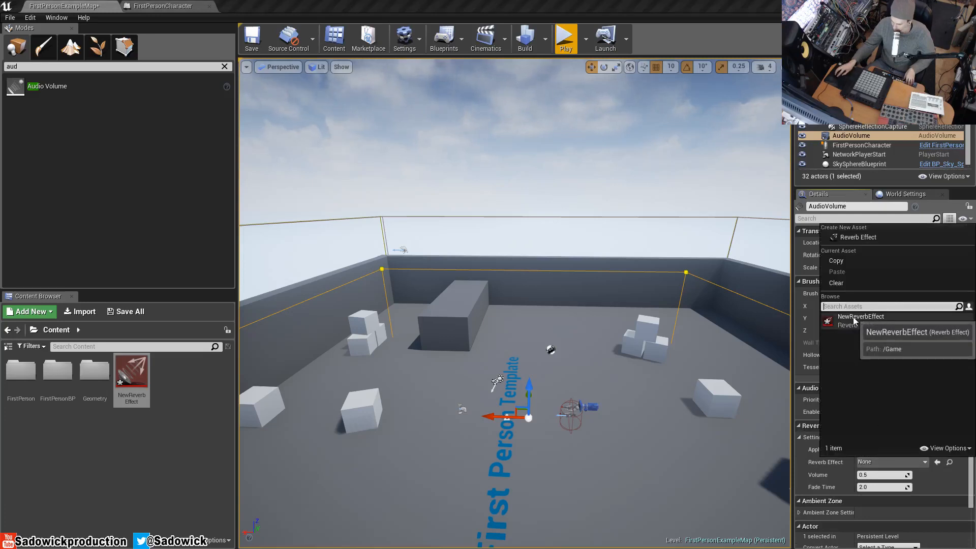
{"action": "left_click", "coordinate": [861, 317]}
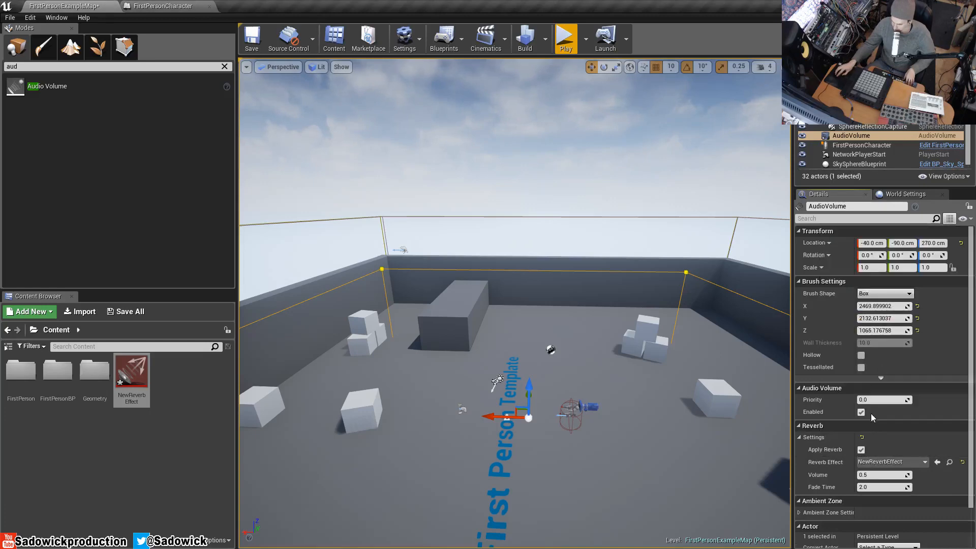
{"action": "left_click", "coordinate": [564, 37]}
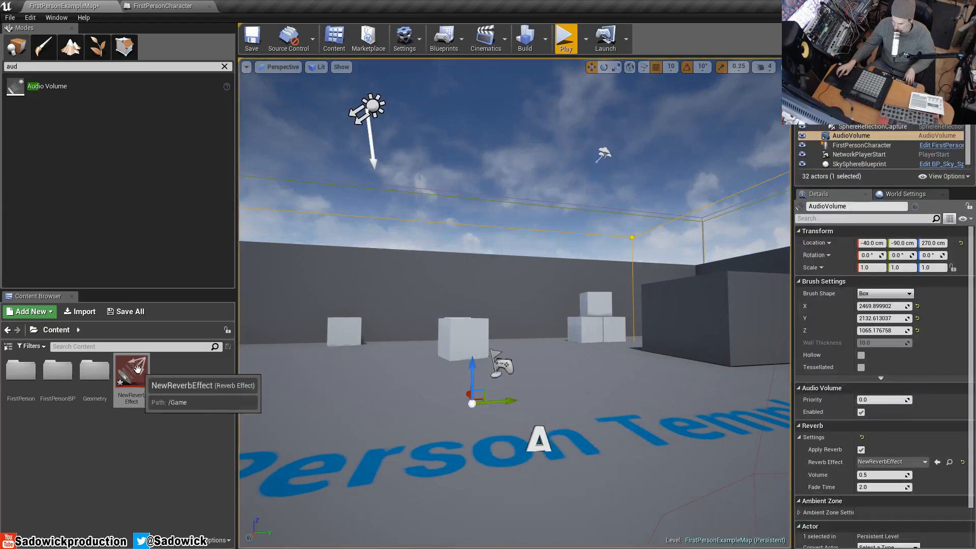
Step: Raise NewReverbEffect's Decay Time from 1.49 to about 7.5 and return to the level map
{"action": "double_click", "coordinate": [131, 367]}
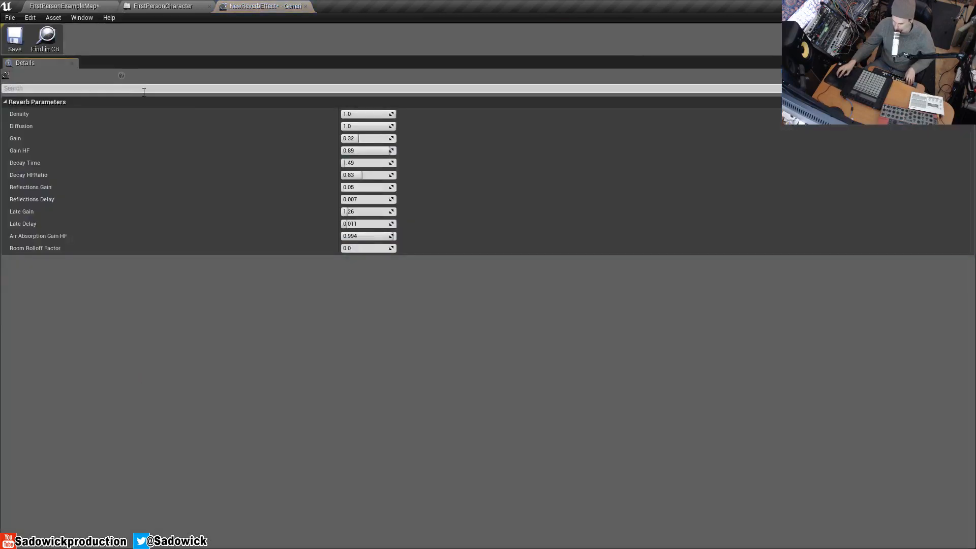
{"action": "mouse_move", "coordinate": [374, 123]}
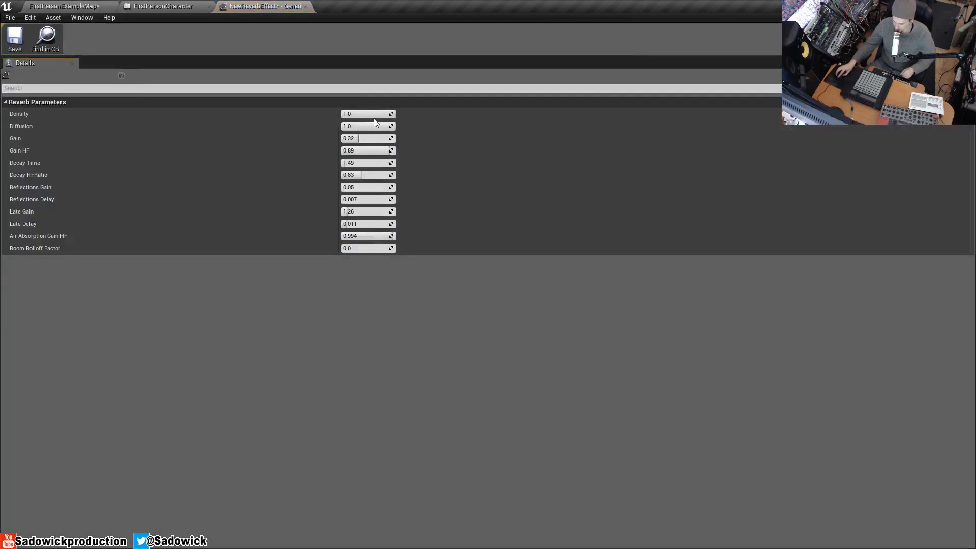
{"action": "mouse_move", "coordinate": [367, 114]}
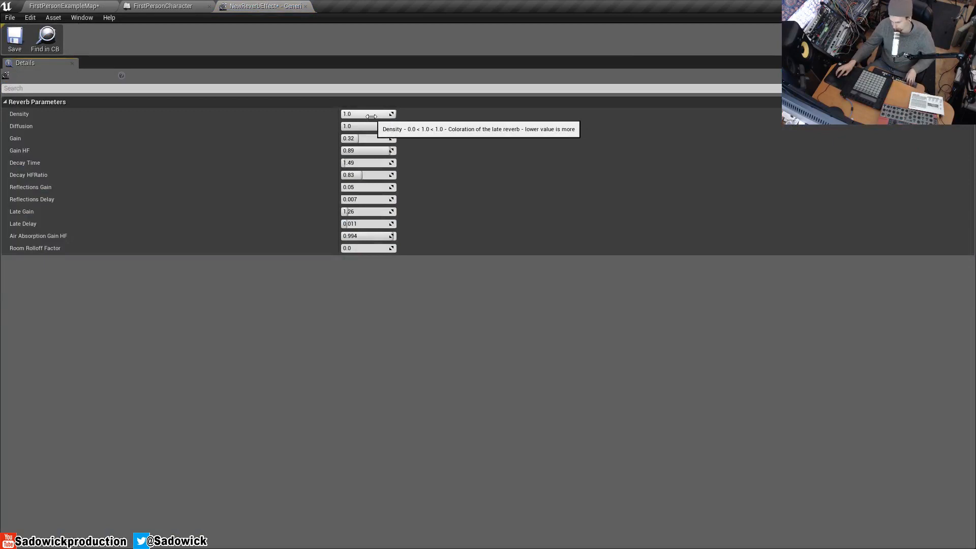
{"action": "mouse_move", "coordinate": [364, 163]}
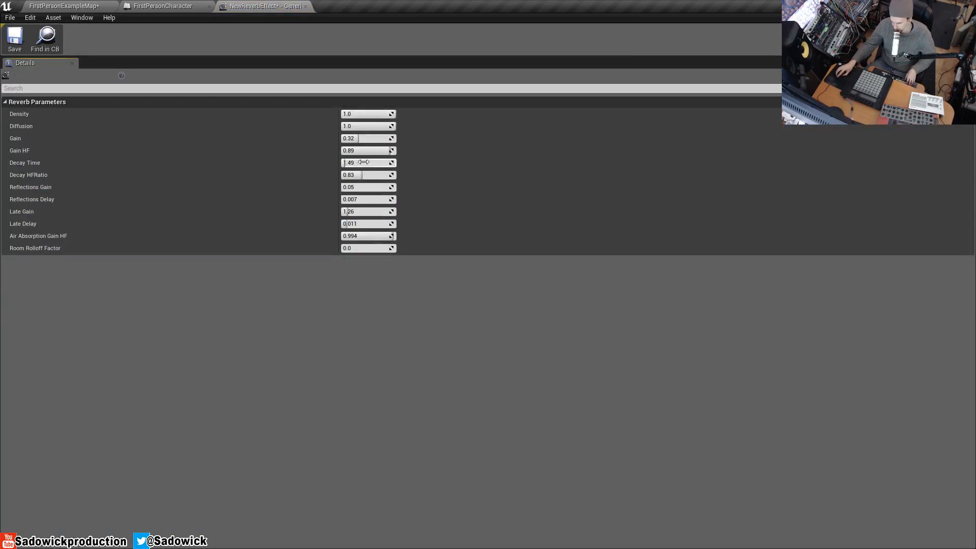
{"action": "mouse_move", "coordinate": [361, 163]}
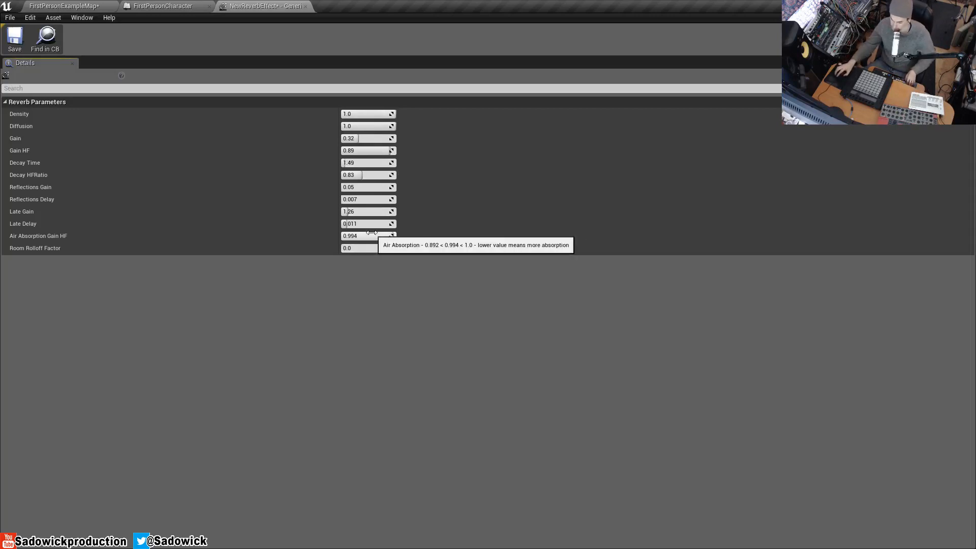
{"action": "mouse_move", "coordinate": [277, 158]}
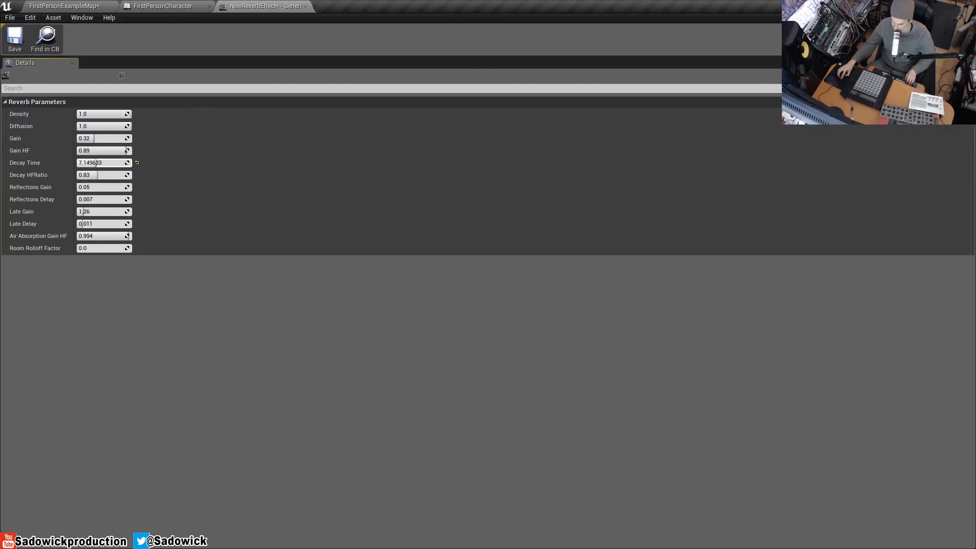
{"action": "left_click_drag", "start_coordinate": [103, 163], "coordinate": [125, 162]}
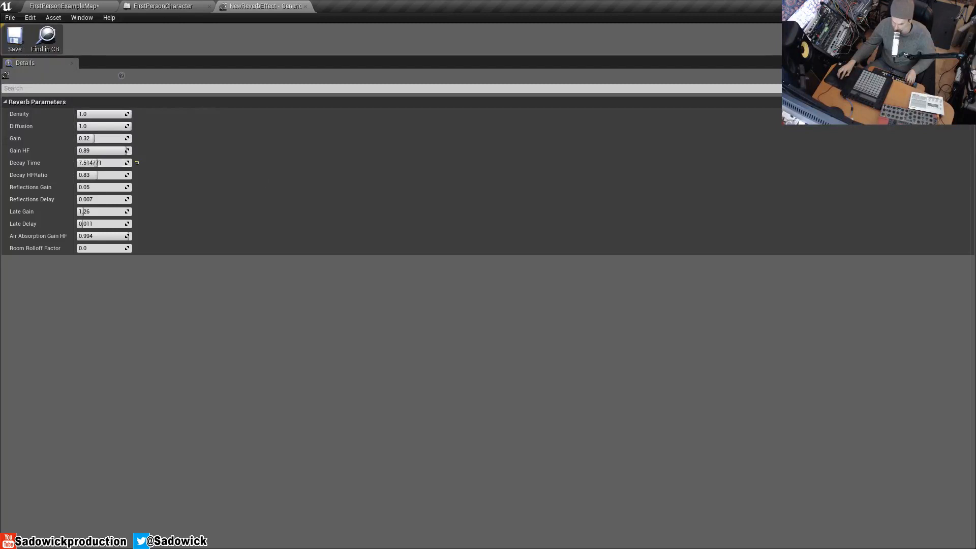
{"action": "left_click", "coordinate": [62, 5]}
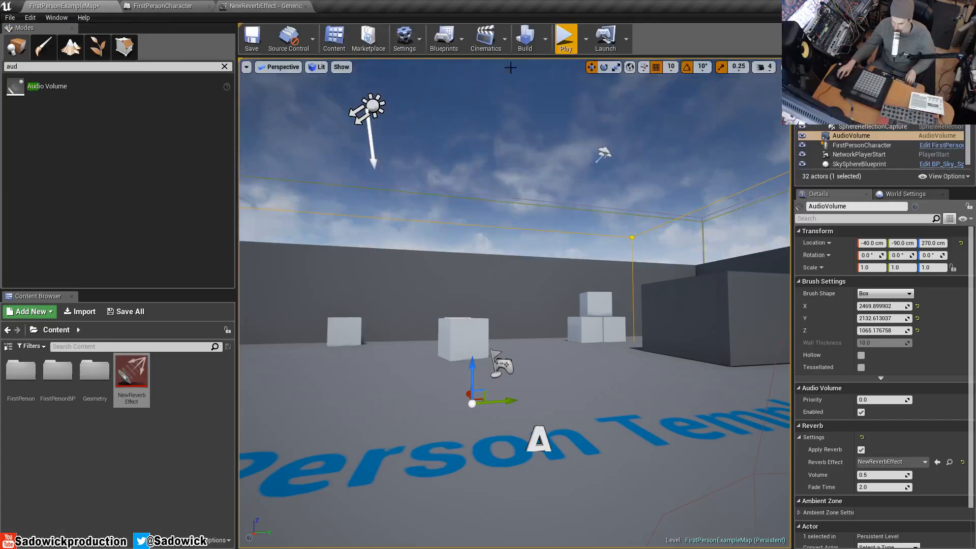
Step: Switch back to the NewReverbEffect asset editor, Decay Time still about 7.5
{"action": "left_click", "coordinate": [564, 39]}
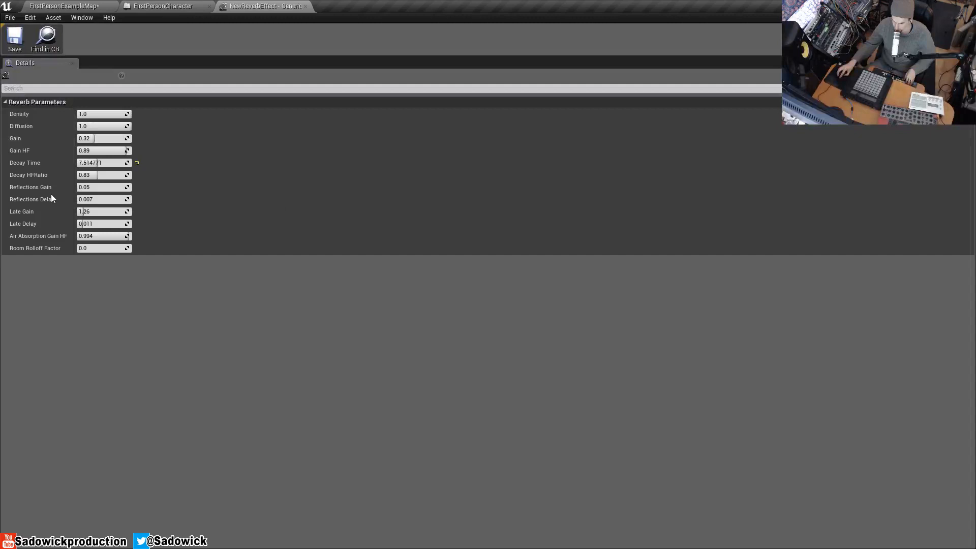
{"action": "mouse_move", "coordinate": [103, 211]}
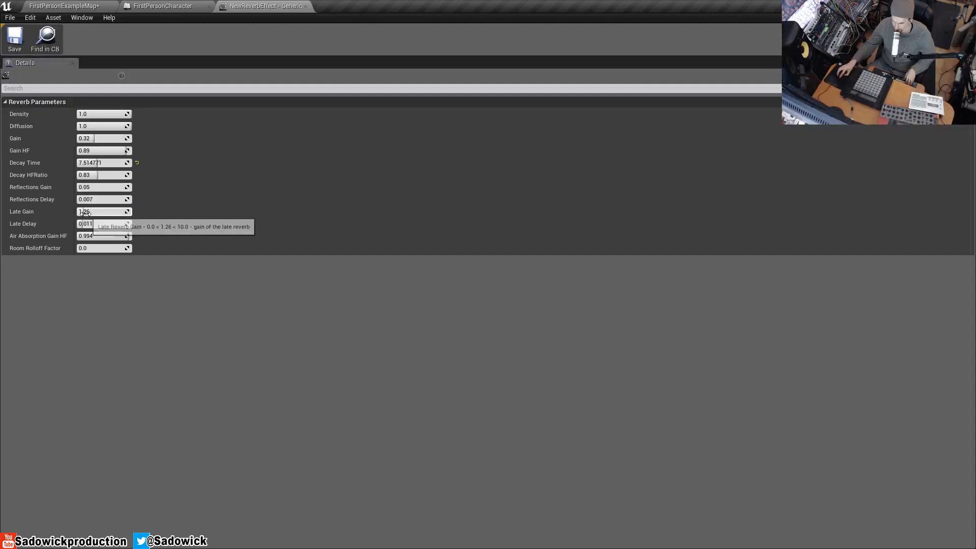
{"action": "mouse_move", "coordinate": [100, 224]}
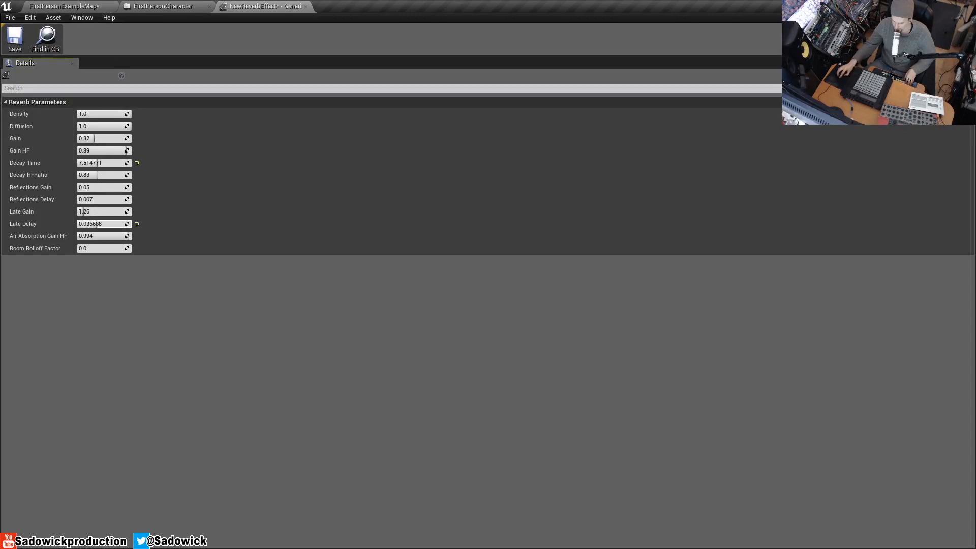
{"action": "mouse_move", "coordinate": [115, 186]}
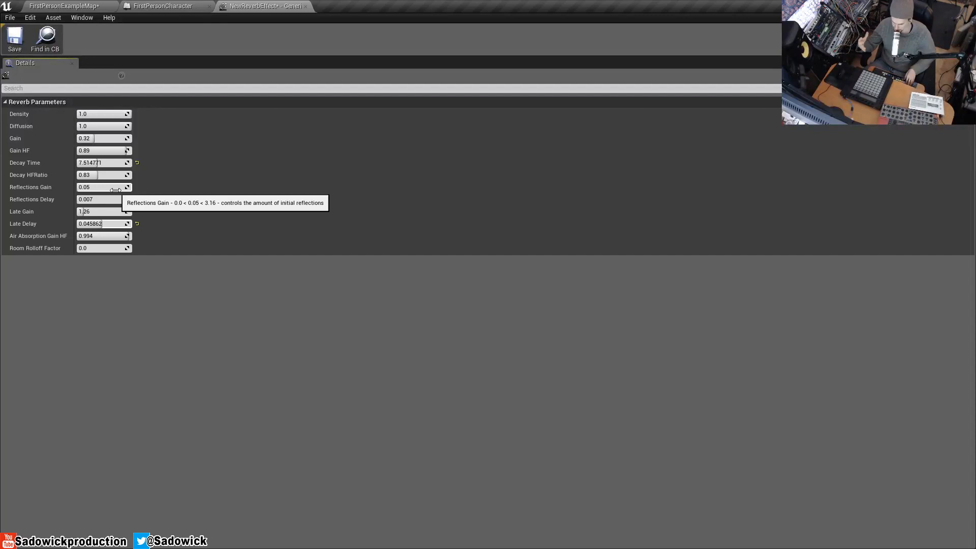
{"action": "mouse_move", "coordinate": [104, 211]}
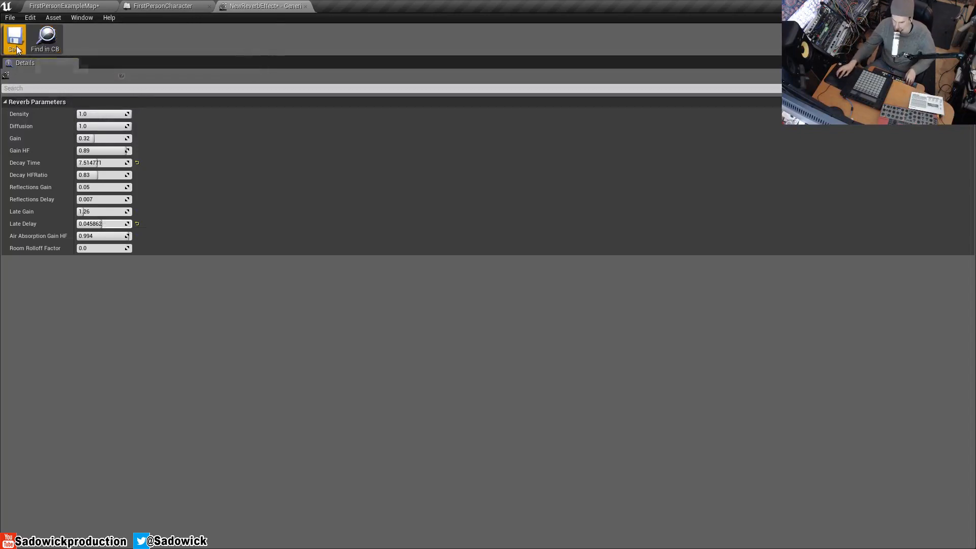
Step: Save NewReverbEffect with Late Delay raised to about 0.046
{"action": "left_click", "coordinate": [162, 5]}
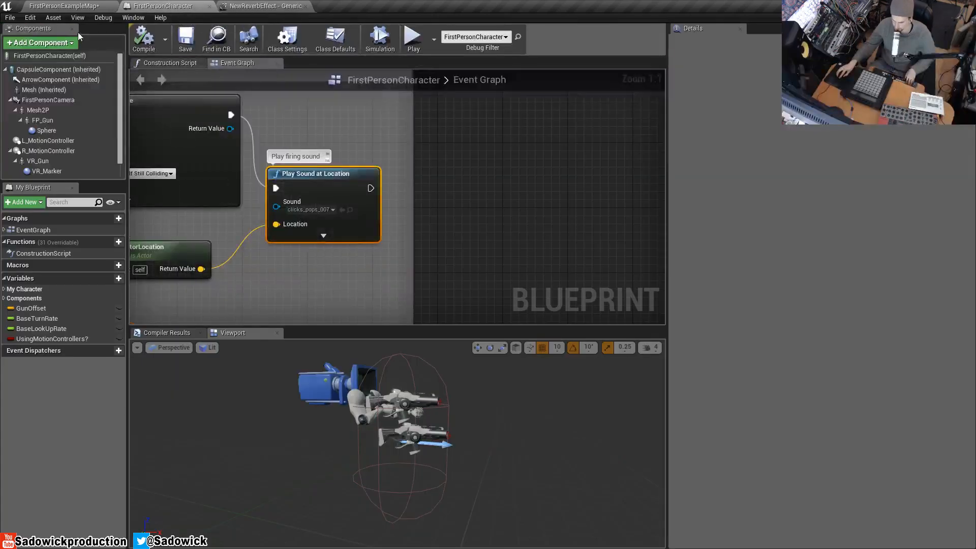
Step: Visit the level map, then return to NewReverbEffect to push Late Delay to about 0.074
{"action": "left_click", "coordinate": [62, 5]}
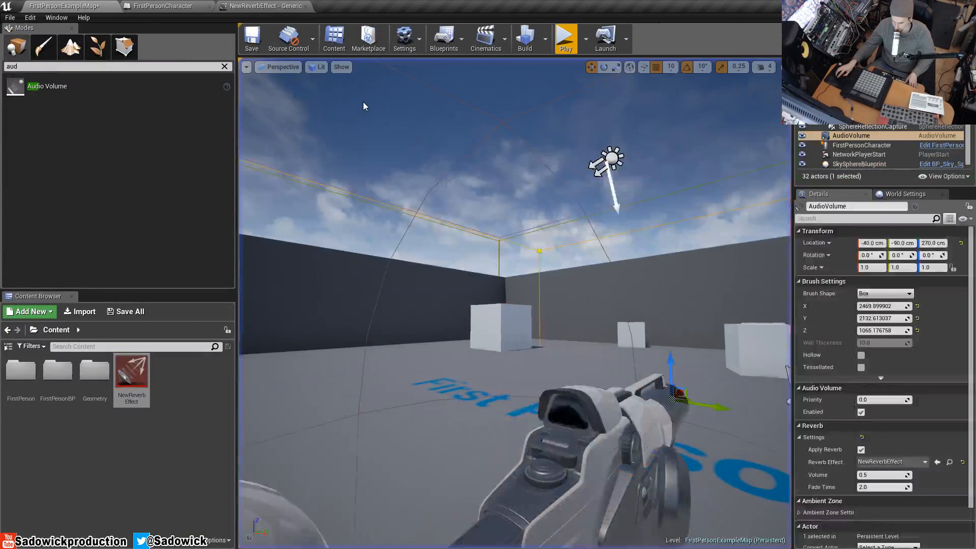
{"action": "left_click", "coordinate": [261, 5]}
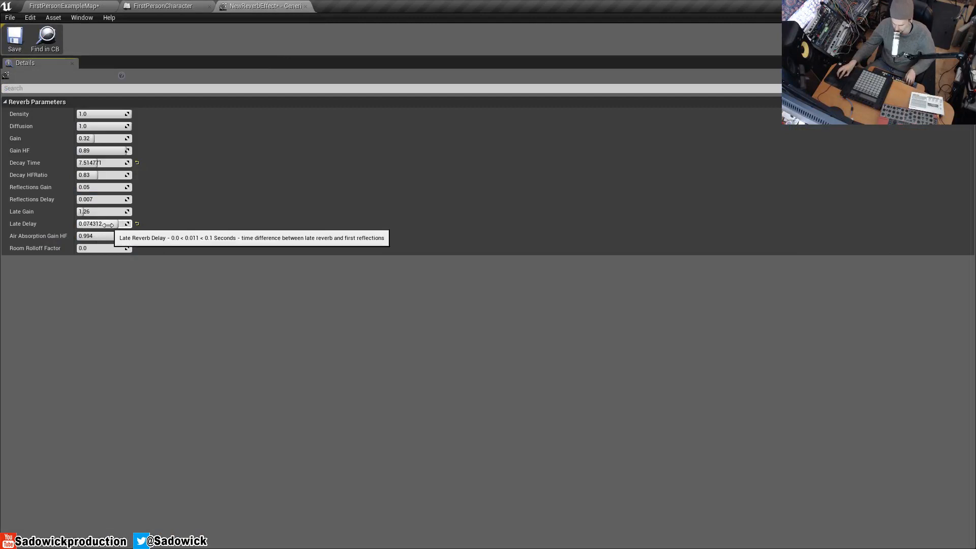
{"action": "mouse_move", "coordinate": [86, 175]}
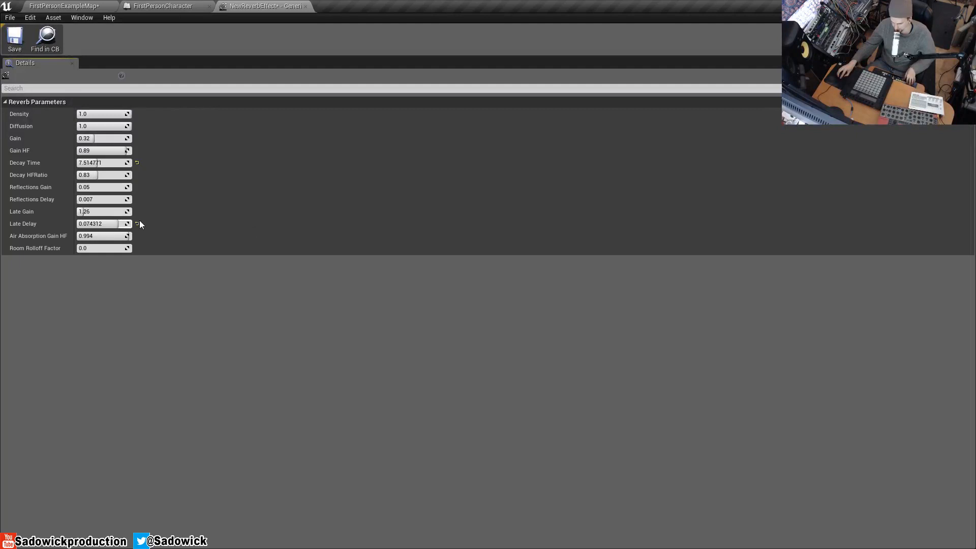
Step: Reset NewReverbEffect's Late Delay to 0.011
{"action": "type", "text": "0.011"}
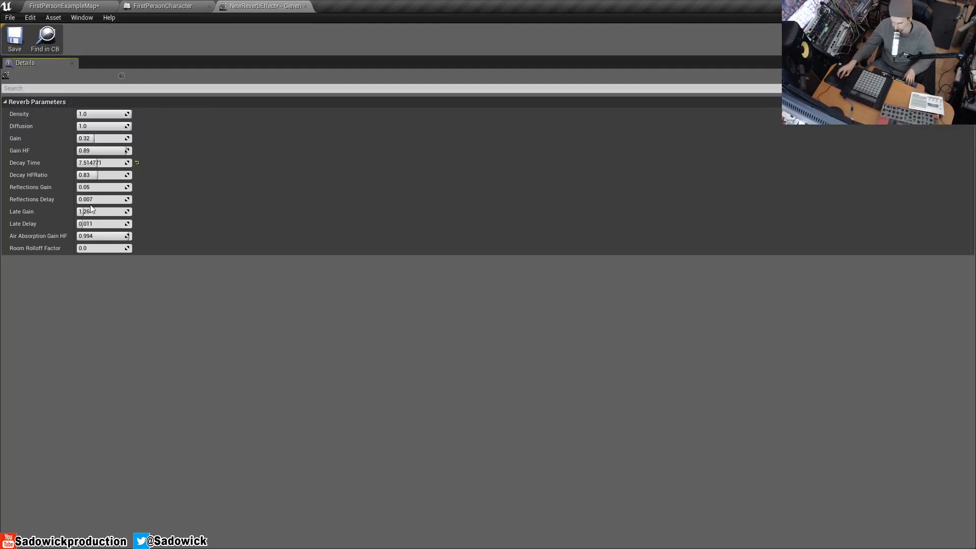
{"action": "mouse_move", "coordinate": [104, 199]}
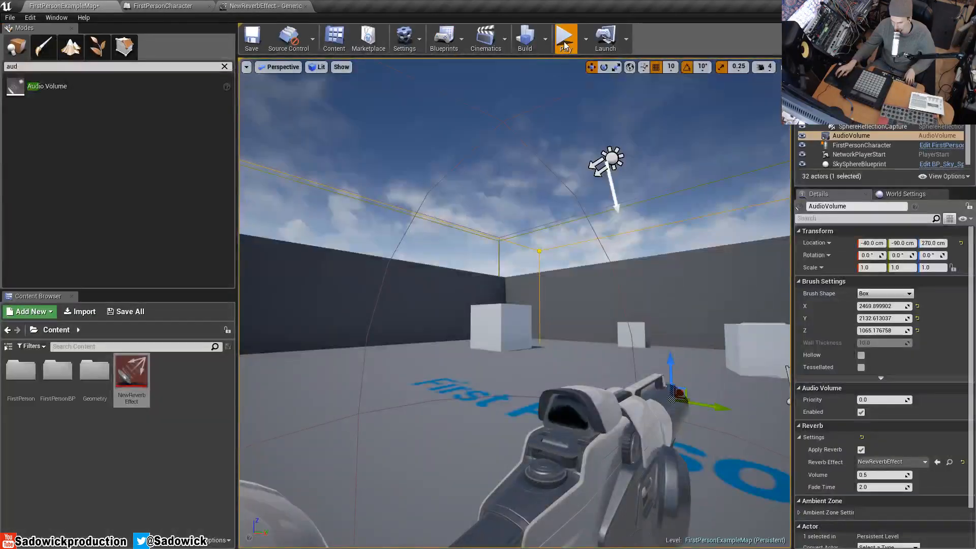
Step: Play-test the level, then back in NewReverbEffect raise Reflections Delay to 0.3
{"action": "left_click", "coordinate": [564, 39]}
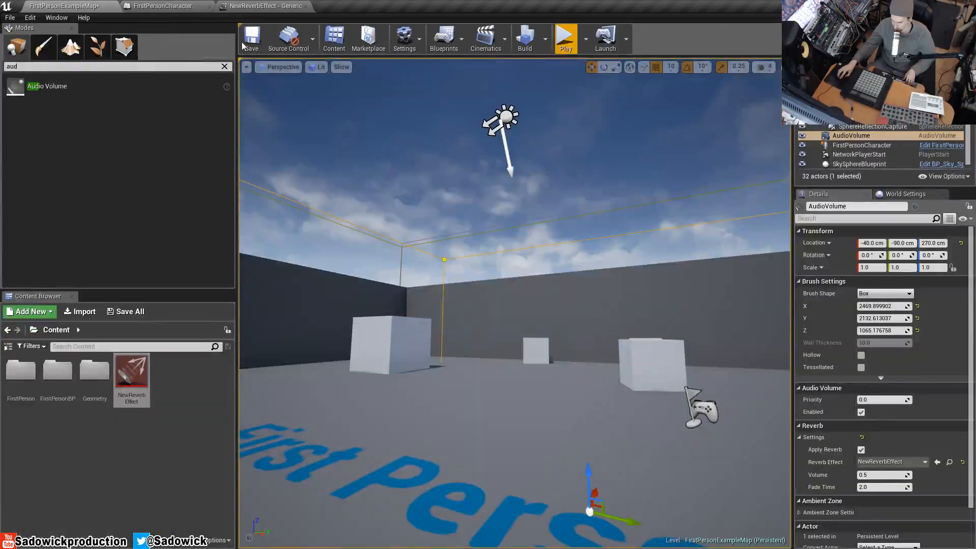
{"action": "left_click", "coordinate": [264, 6]}
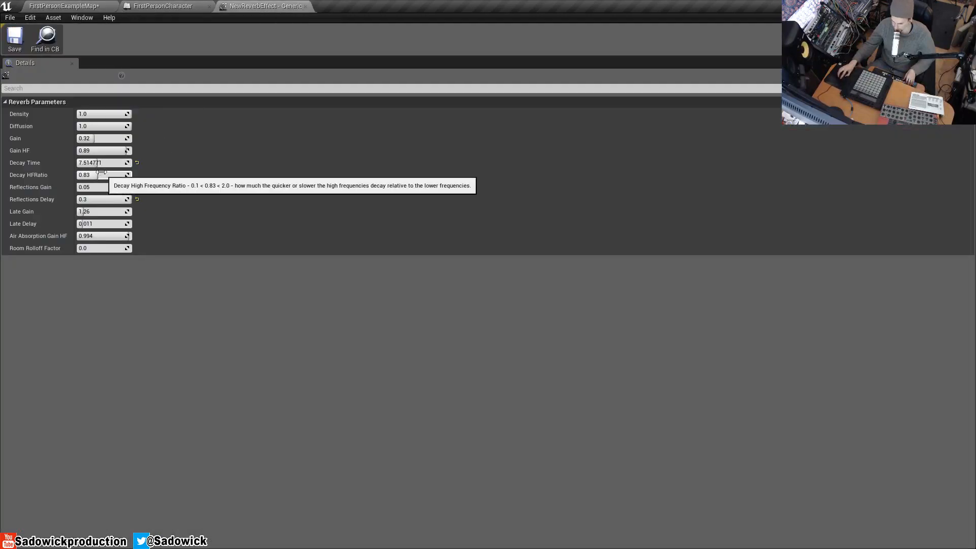
{"action": "mouse_move", "coordinate": [94, 151]}
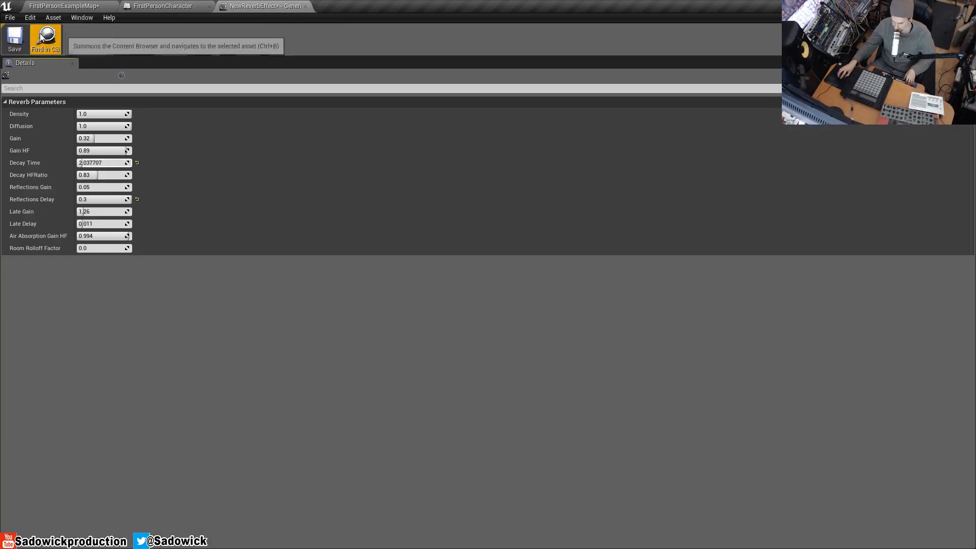
Step: Drop NewReverbEffect's Decay Time from 7.5 to about 2.04 and return to FirstPersonExampleMap
{"action": "left_click", "coordinate": [62, 6]}
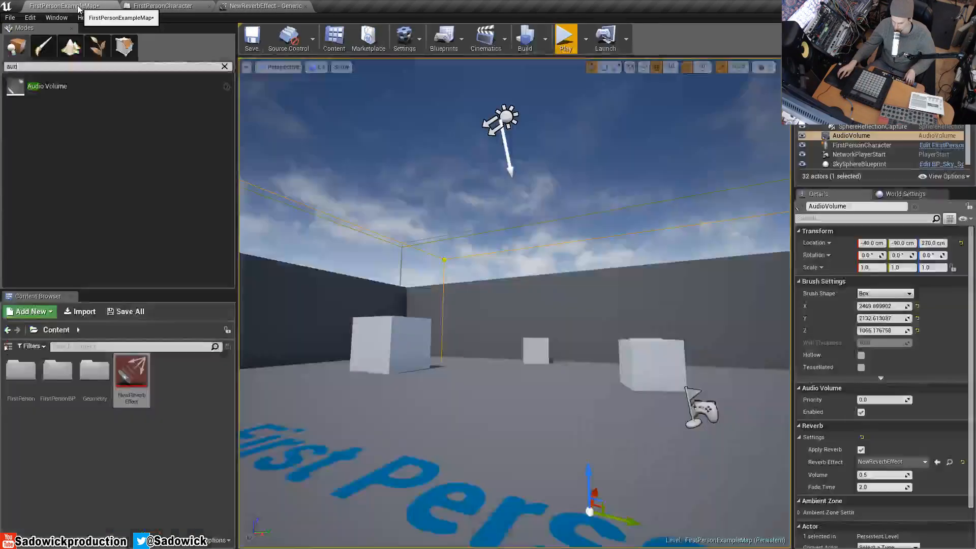
{"action": "left_click", "coordinate": [564, 37]}
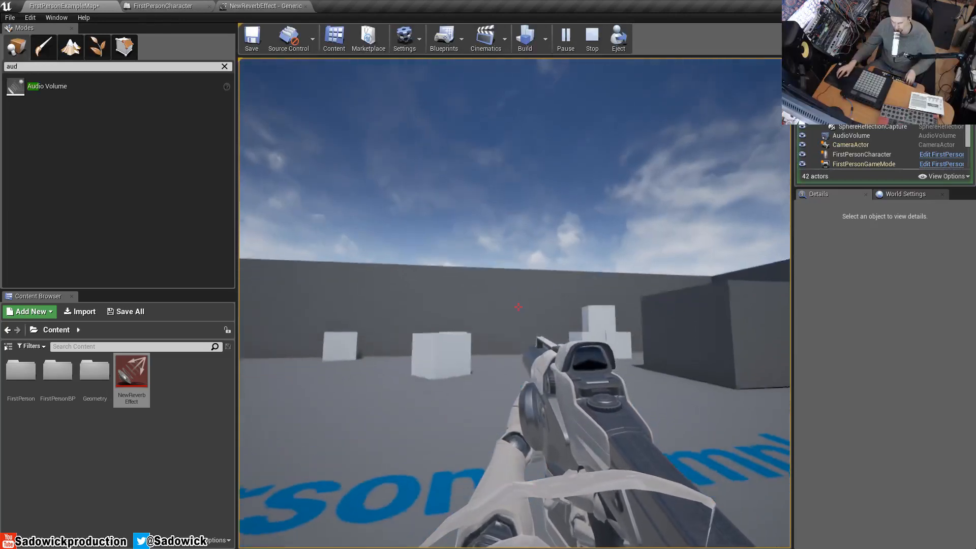
{"action": "left_click", "coordinate": [591, 39]}
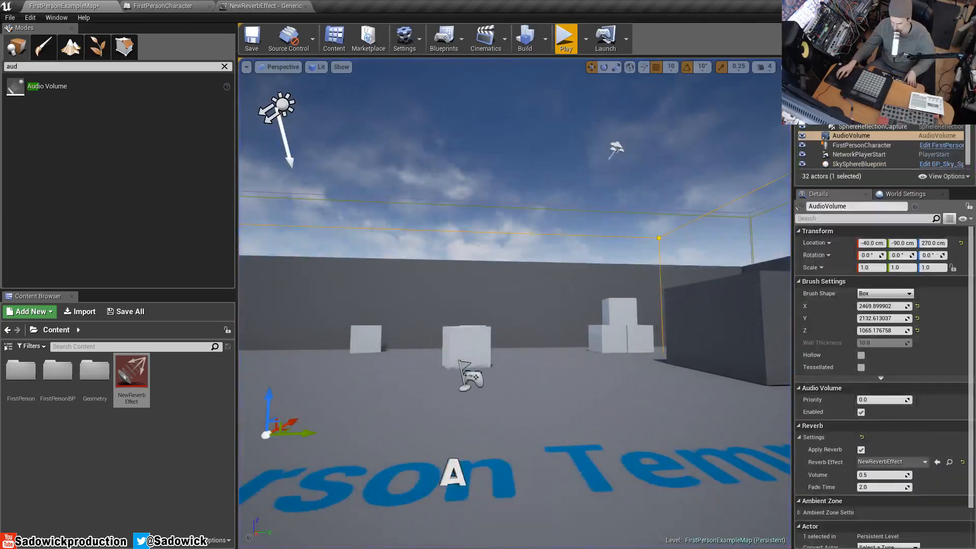